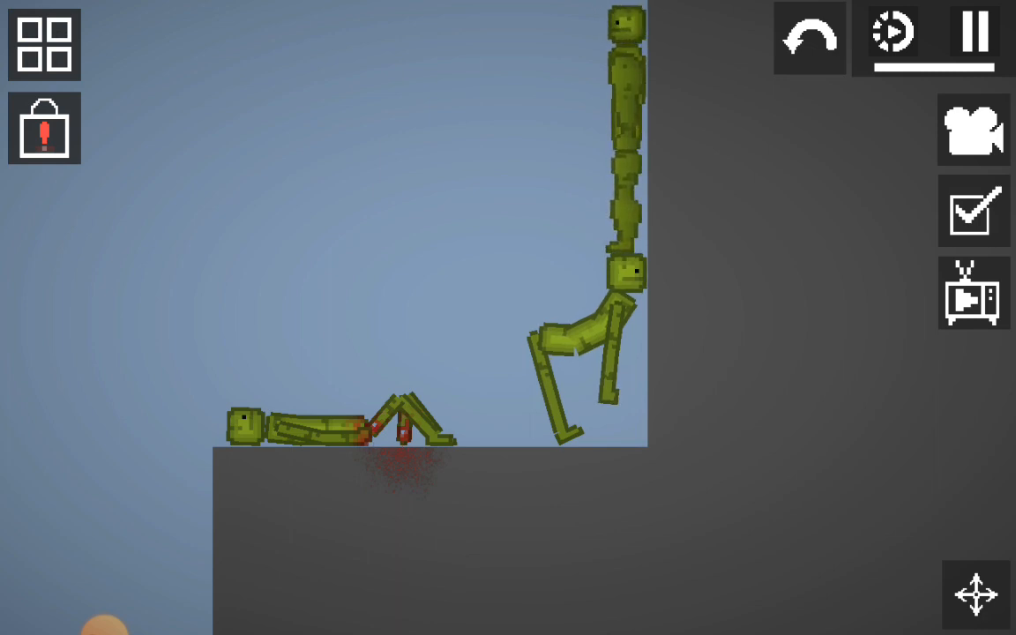
- Let the melon ragdolls brawl until they collapse into a bloody pile on the platform
{"action": "left_click", "coordinate": [974, 292]}
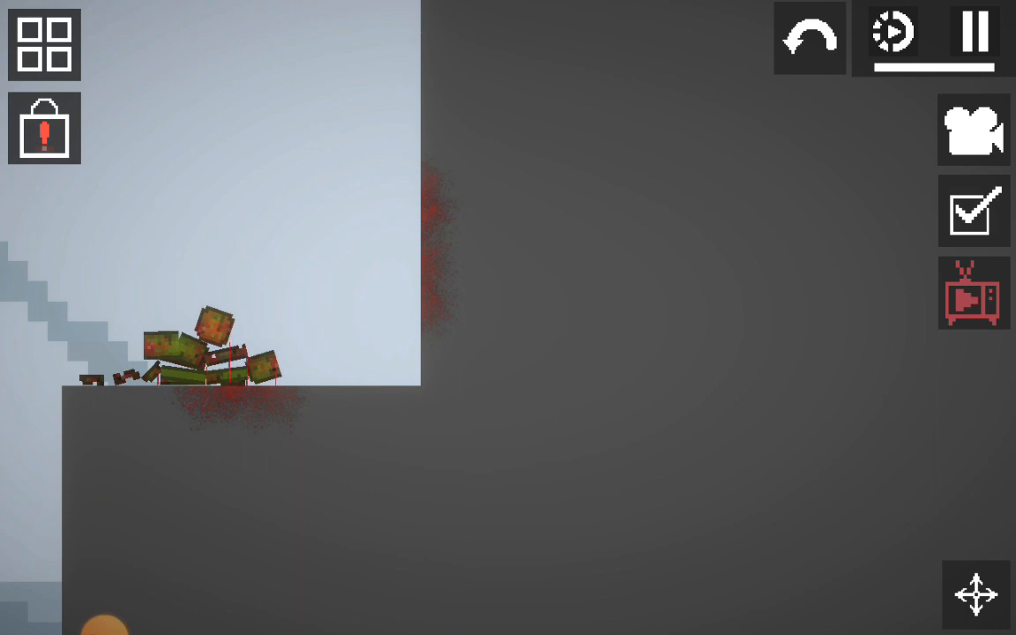
- Dismiss the Mods/Saves browser and clear the map so the platforms stand empty
{"action": "left_click", "coordinate": [42, 44]}
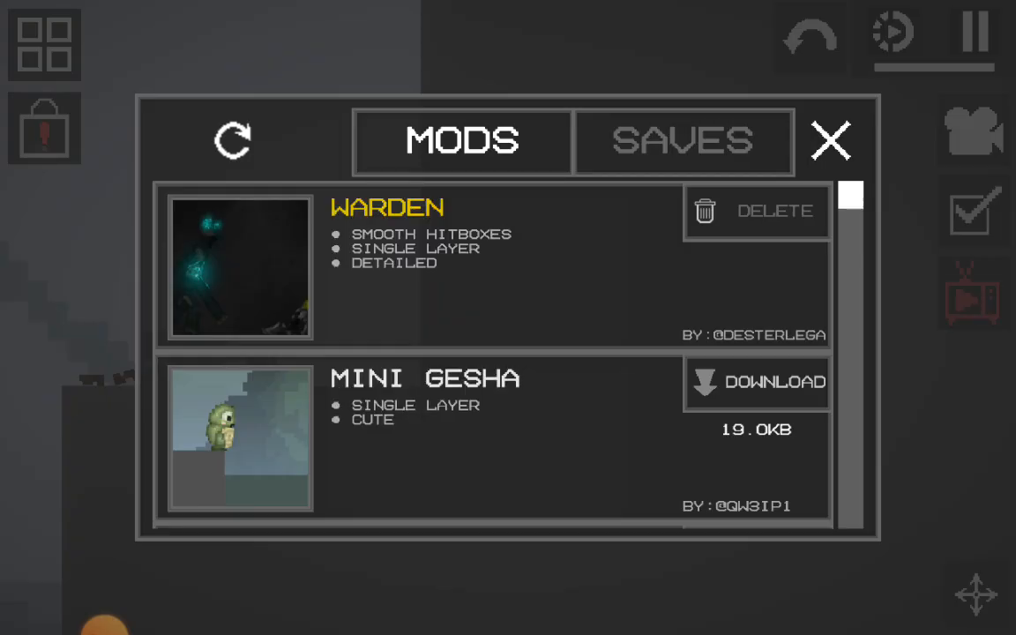
{"action": "left_click", "coordinate": [829, 141]}
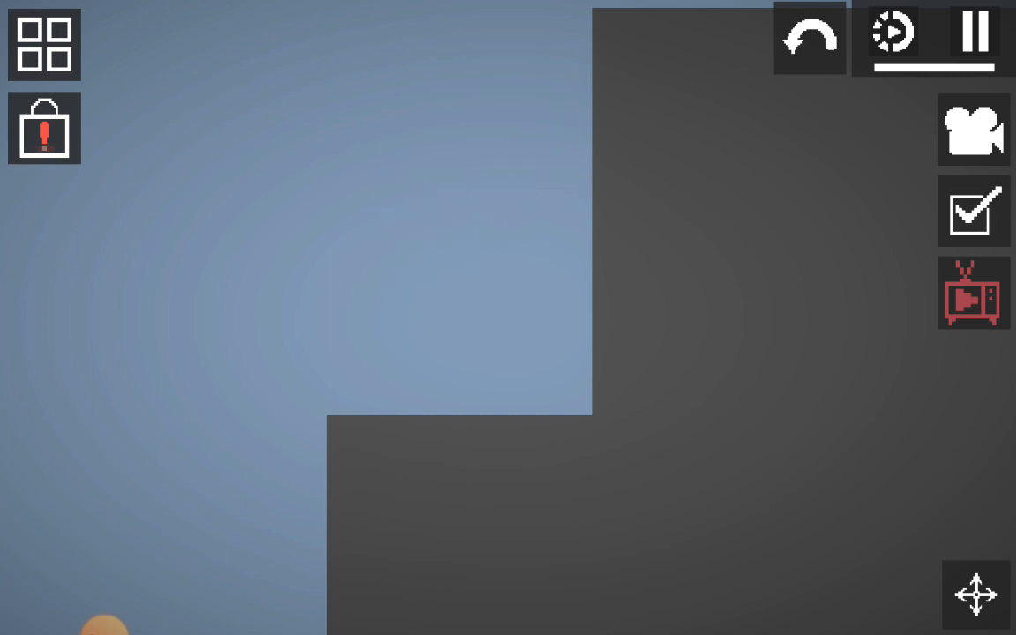
- Spawn two melon ragdolls standing face to face on the grey ground
{"action": "left_click", "coordinate": [43, 45]}
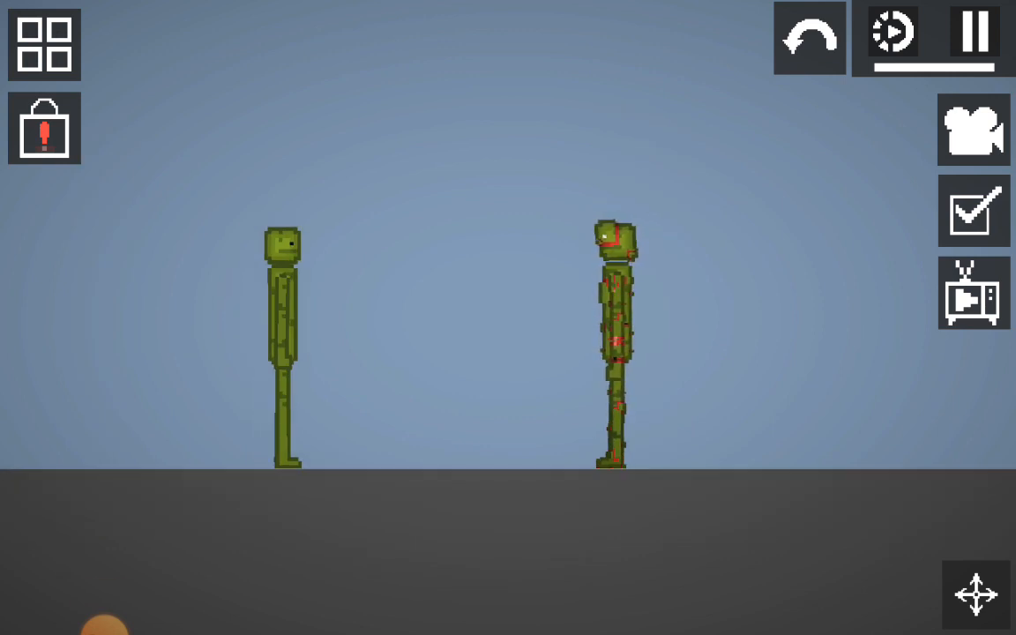
- Remove the clean melon, leaving the bloodied one alone at the platform edge
{"action": "left_click", "coordinate": [892, 32]}
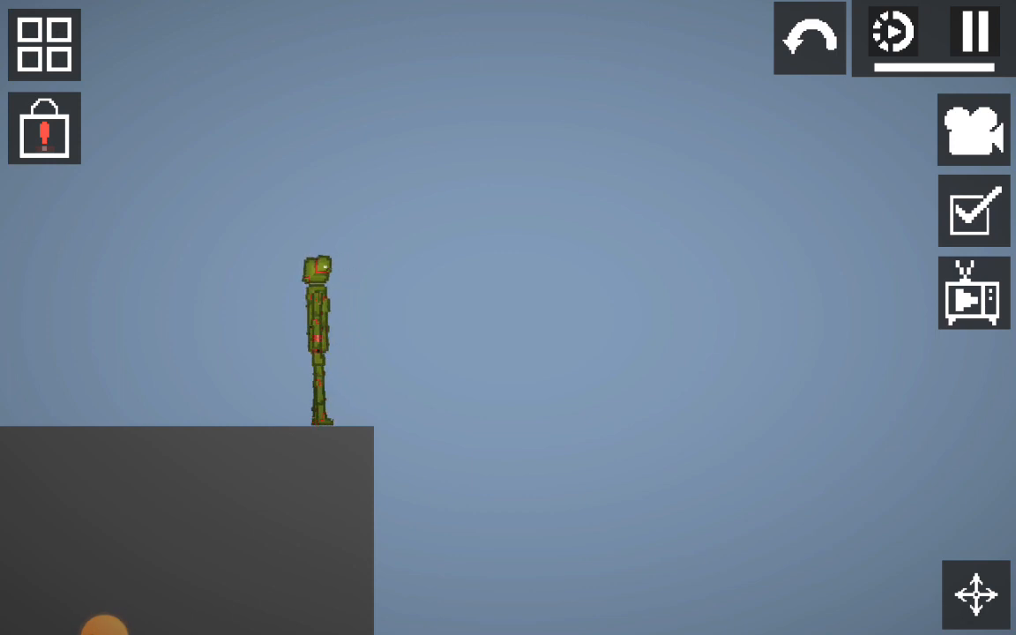
- Toggle the simulation pause and fling a green ragdoll up into the sky
{"action": "left_click", "coordinate": [973, 32]}
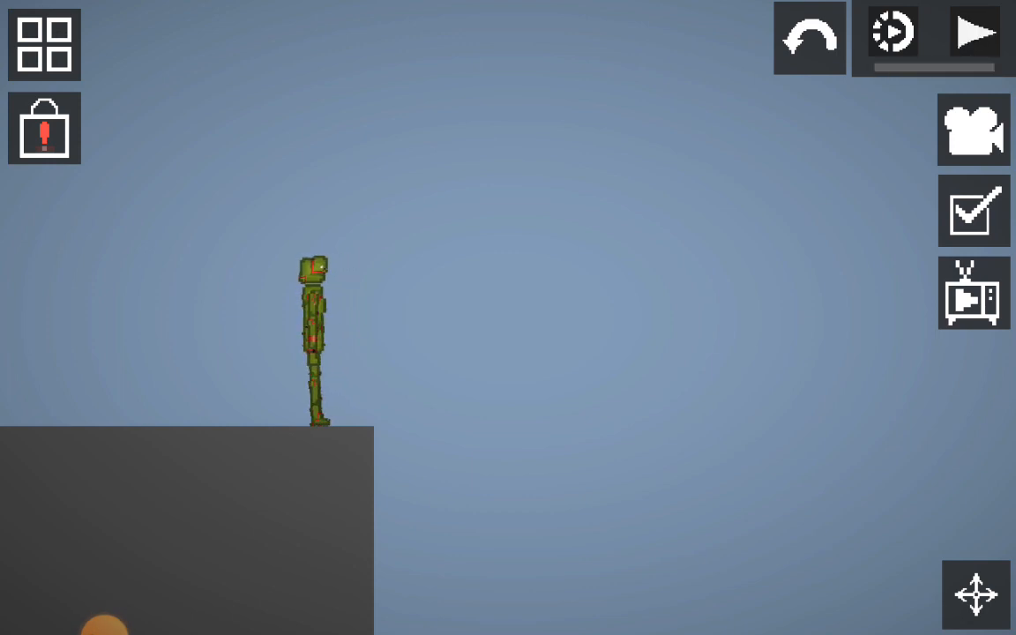
{"action": "left_click", "coordinate": [973, 32]}
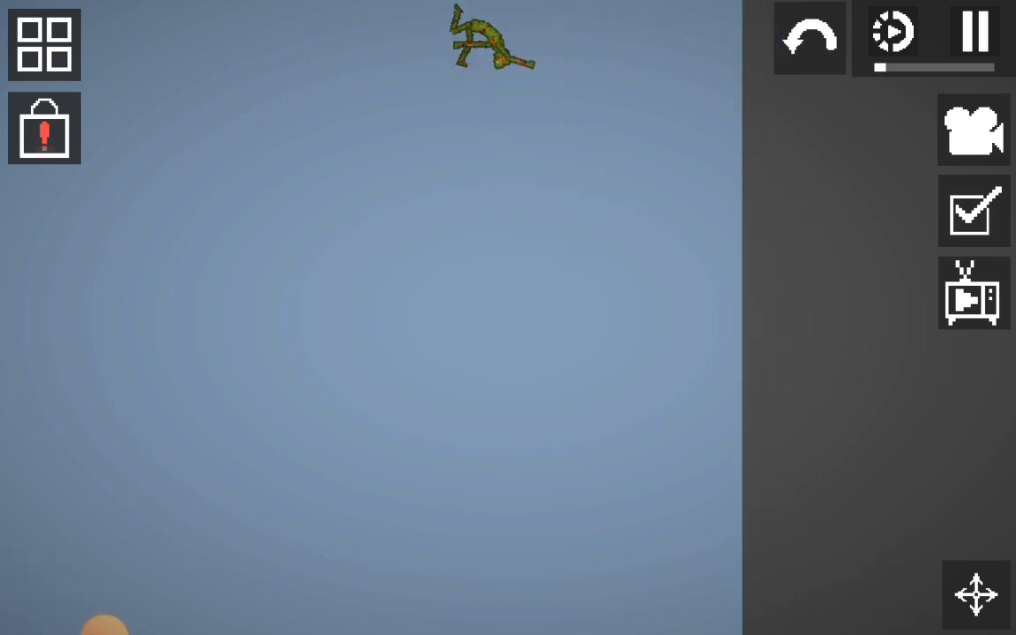
{"action": "left_click", "coordinate": [808, 37]}
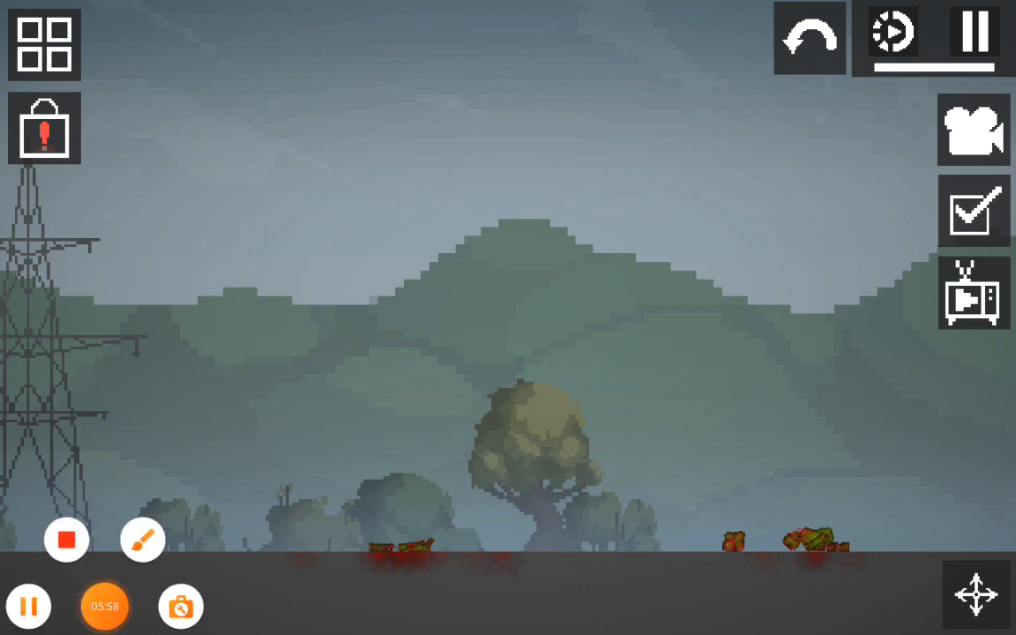
- Switch to the landscape map and let the ragdolls fight down to bloody remains
{"action": "left_click", "coordinate": [973, 292]}
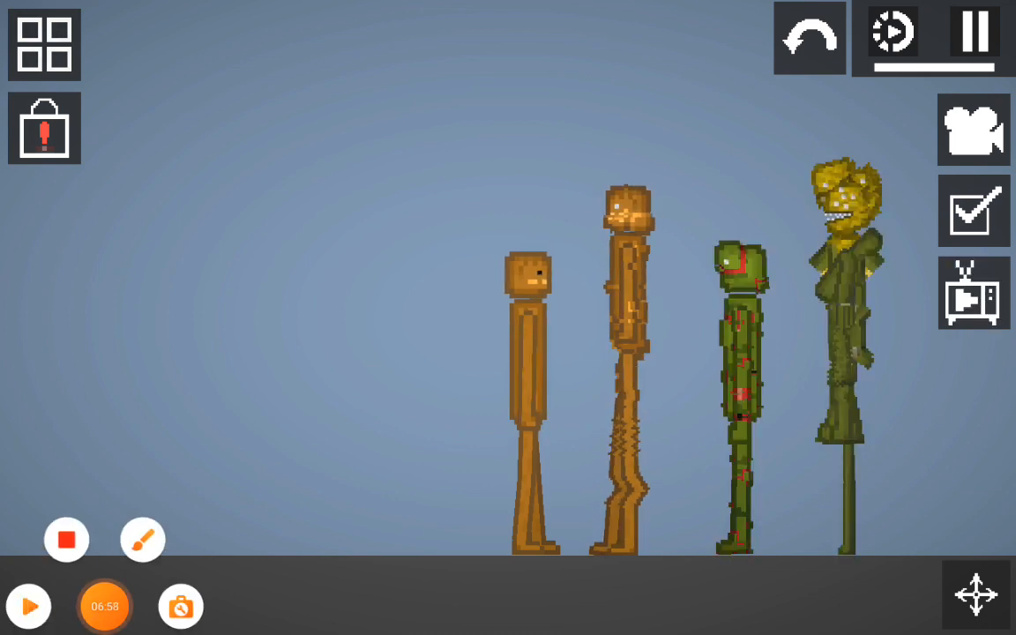
- Line up two orange melons, a wounded green ragdoll and a tall yellow one on the floor
{"action": "left_click", "coordinate": [67, 540]}
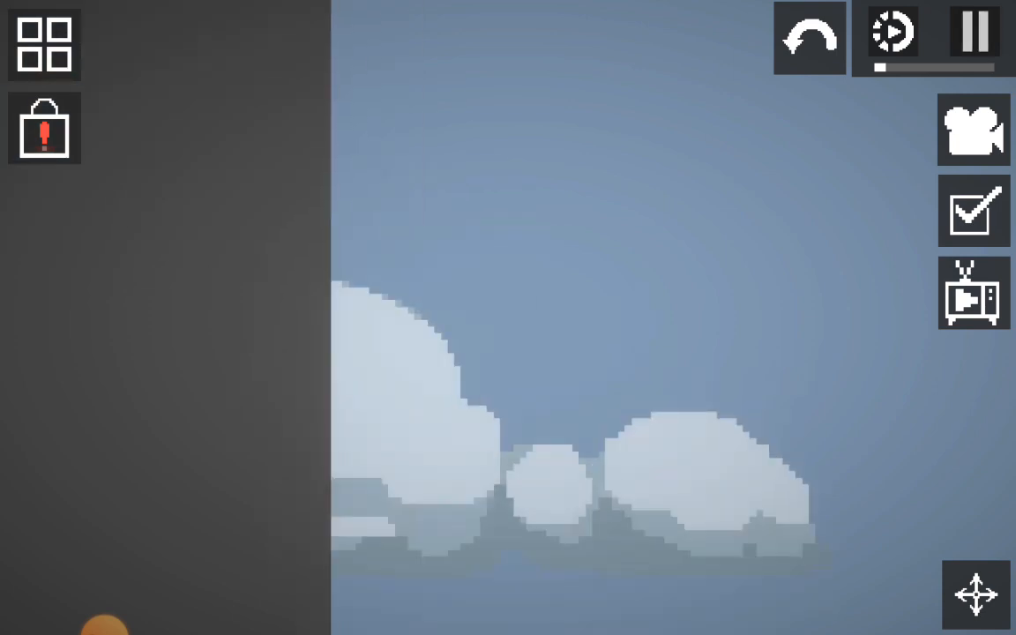
- Pause the simulation with an orange melon leaping mid-air beside the grey block
{"action": "left_click", "coordinate": [974, 32]}
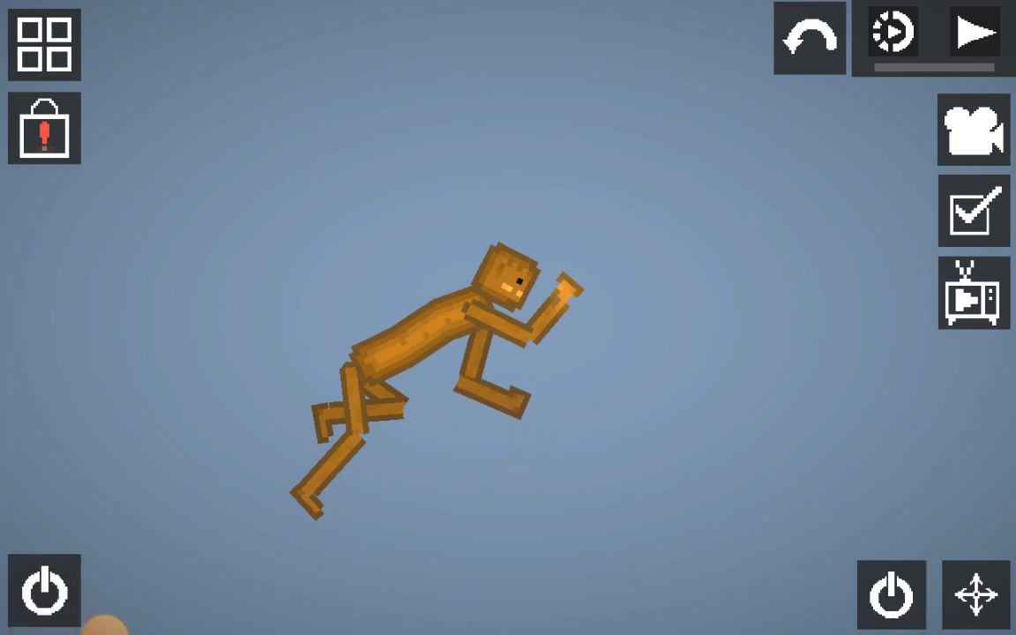
- Toggle the simulation pause on the mountain landscape map with wreckage on the ground
{"action": "left_click", "coordinate": [973, 32]}
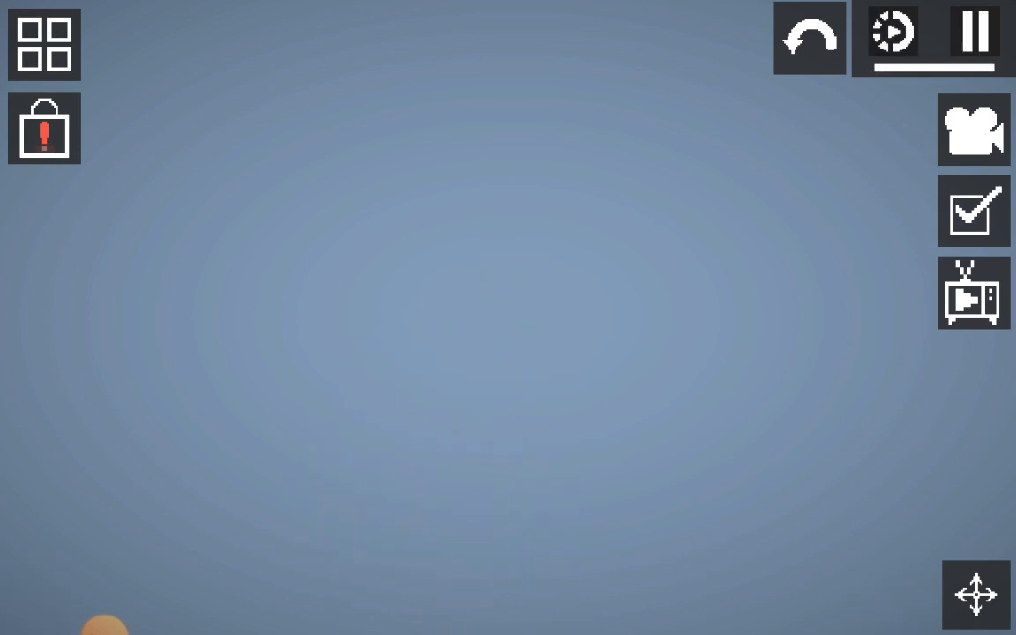
{"action": "left_click", "coordinate": [974, 31]}
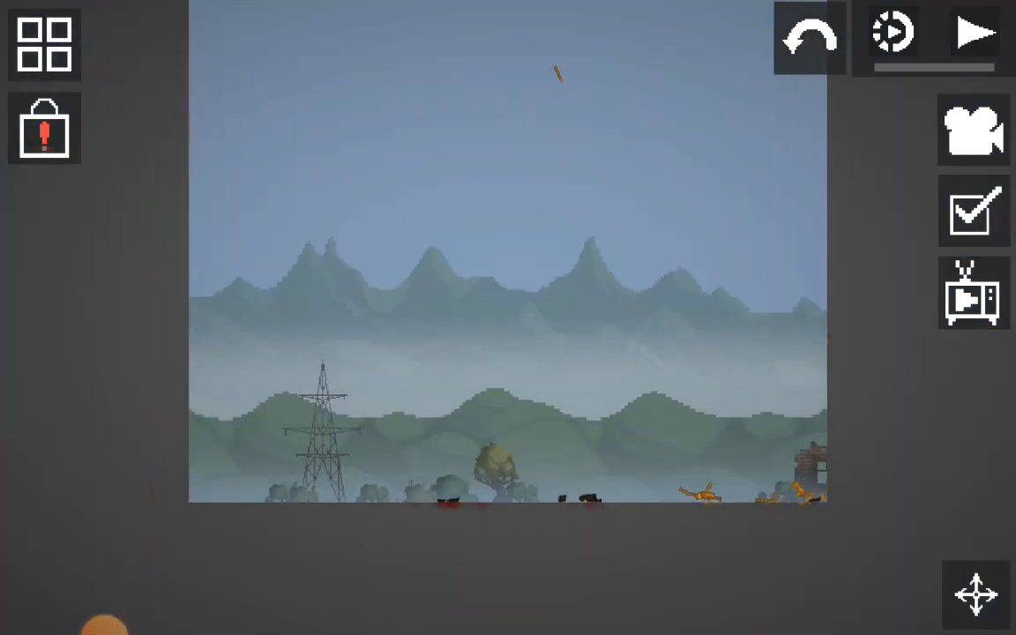
{"action": "left_click", "coordinate": [973, 34]}
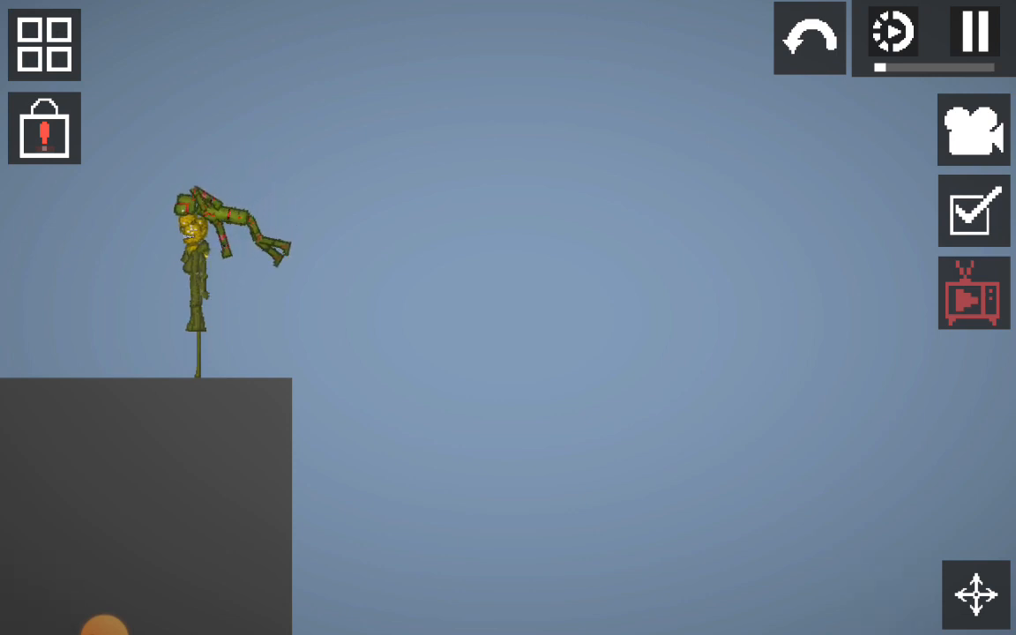
{"action": "left_click", "coordinate": [974, 35]}
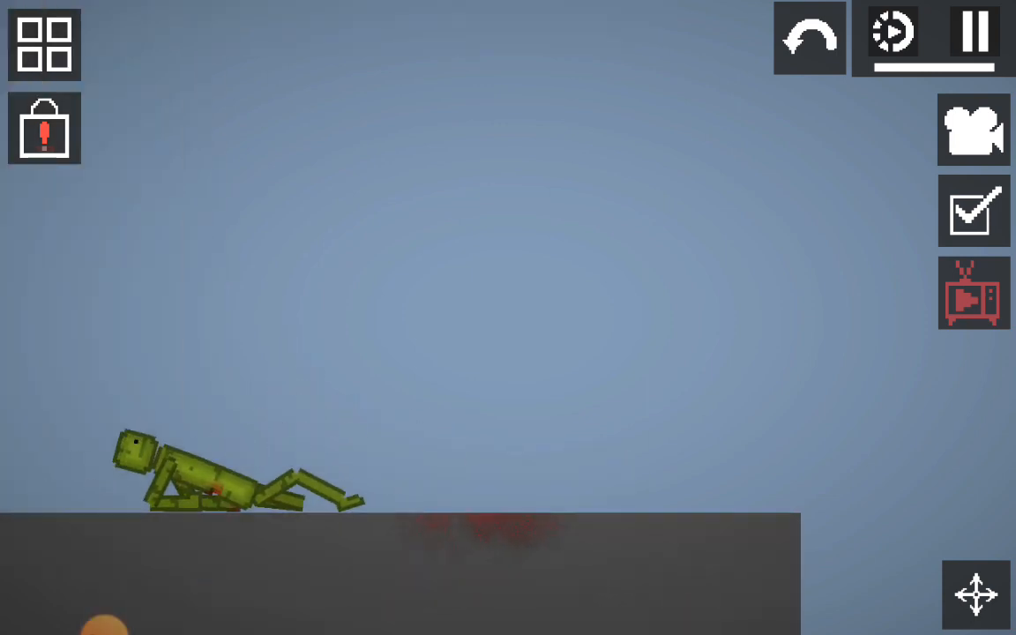
- Bring up the spawnable item catalogue over the blood-pooled wreckage
{"action": "left_click", "coordinate": [42, 45]}
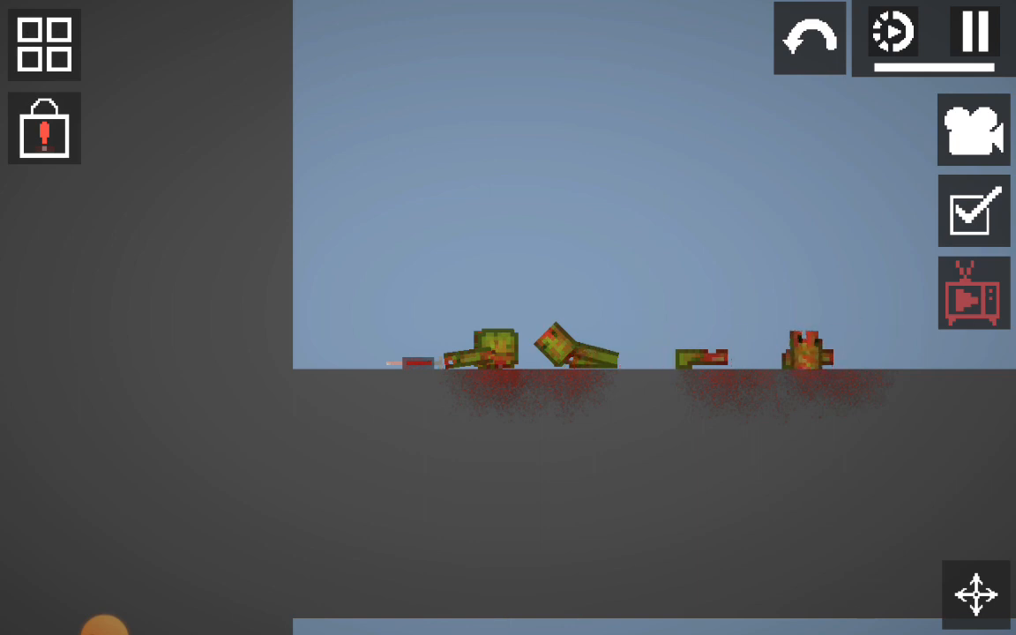
{"action": "left_click", "coordinate": [44, 44]}
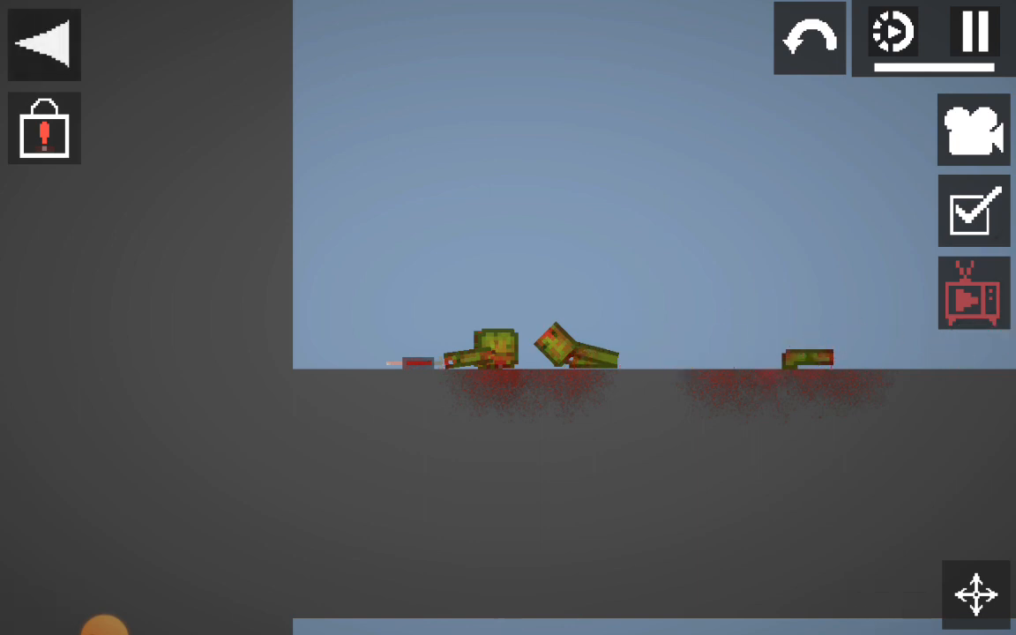
- Clear the living ragdolls, then spawn a fresh green Melon from User Mods onto the blood-stained platform
{"action": "left_click", "coordinate": [49, 46]}
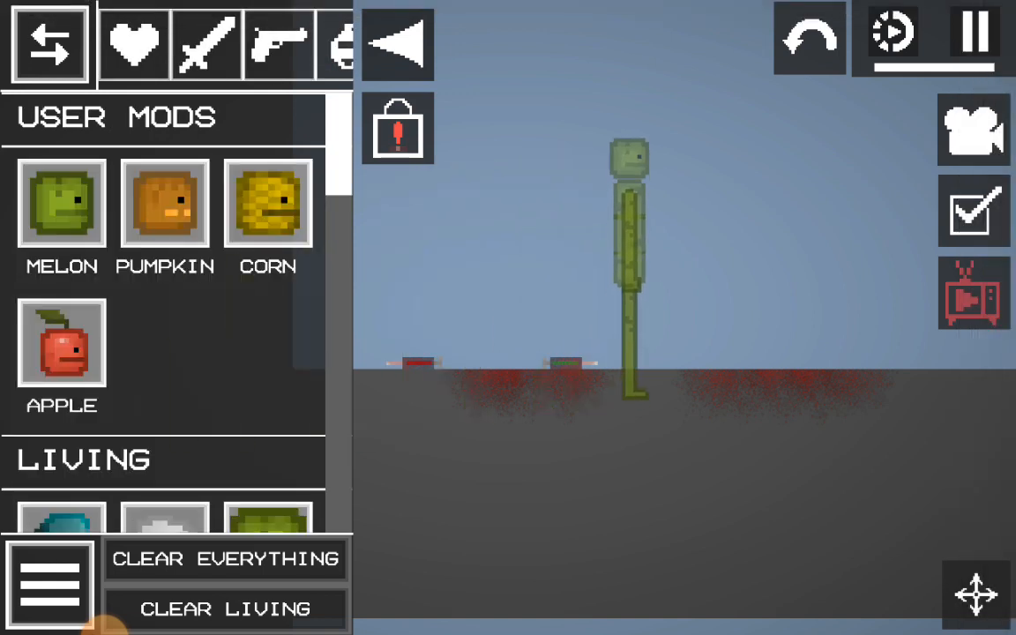
{"action": "left_click", "coordinate": [974, 293]}
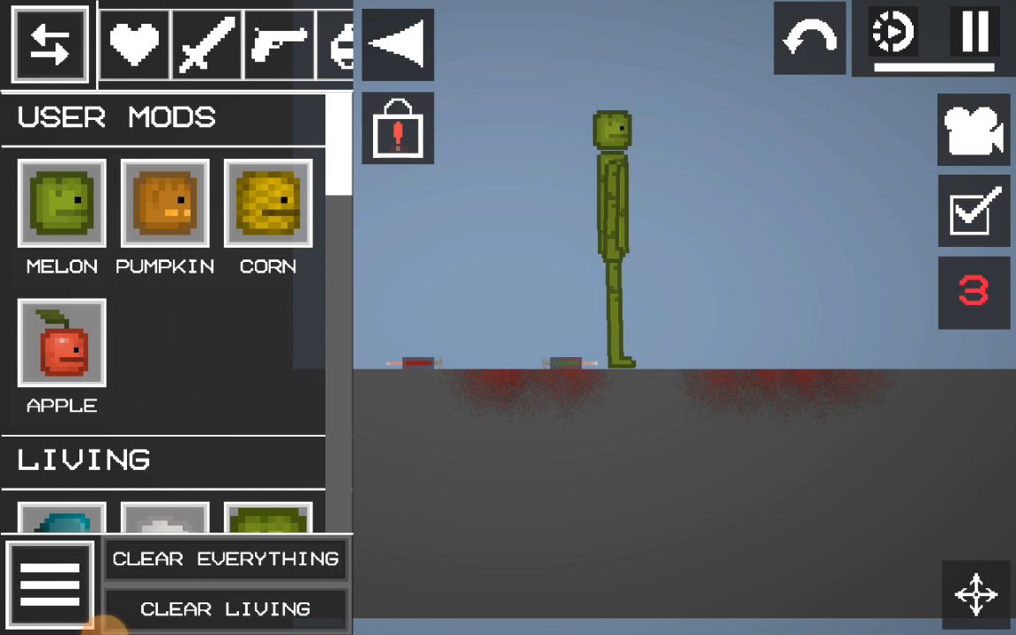